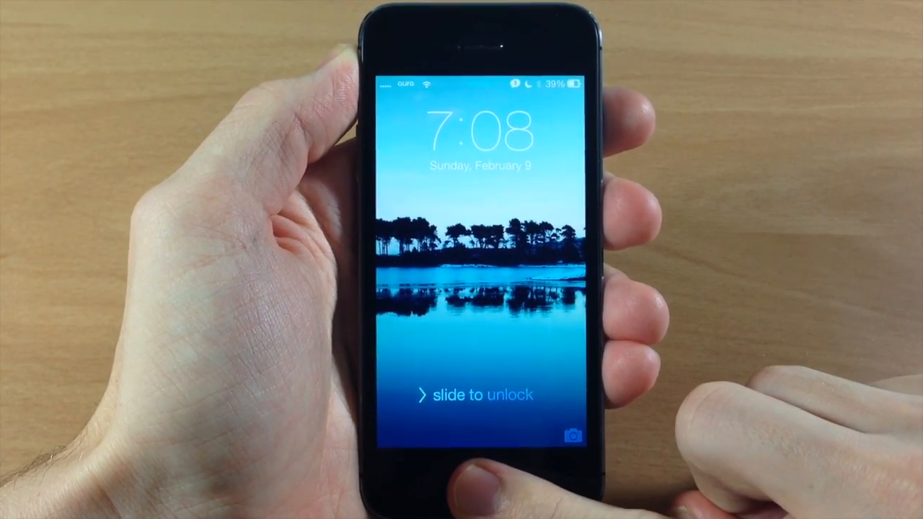
Step: Unlock the iPhone with the slide-to-unlock gesture
drag(419, 394, 562, 394)
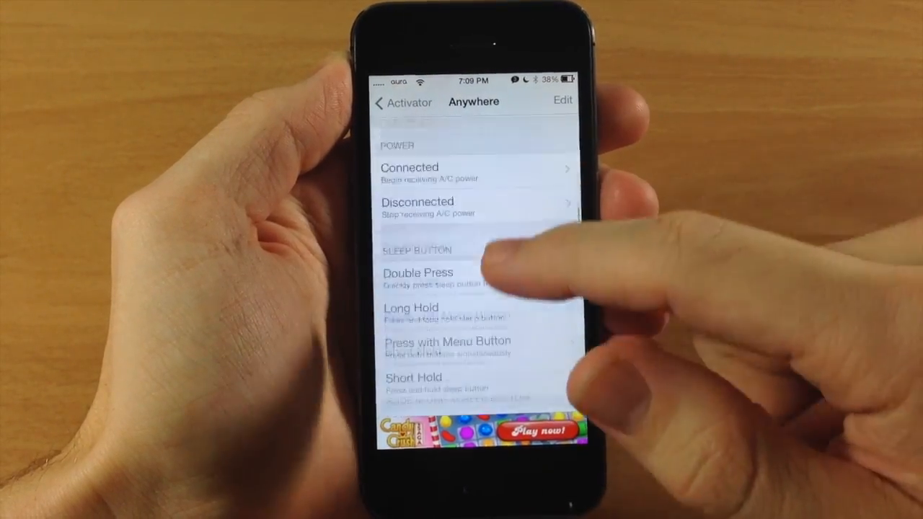
Step: Scroll through Activator's Anywhere events for power and sleep button gestures
scroll(down, 3)
text(Twi)
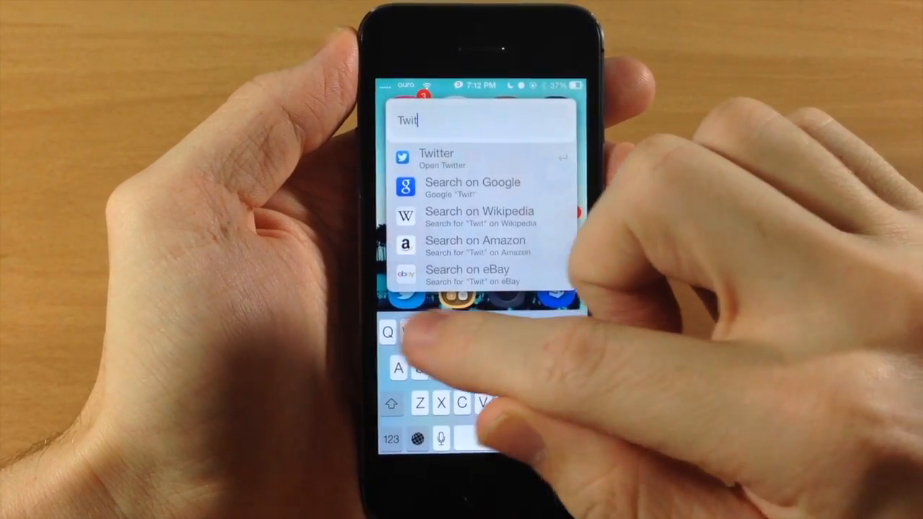
Step: Search 'Twitter' in the Weasel overlay and launch the Twitter app
text(t)
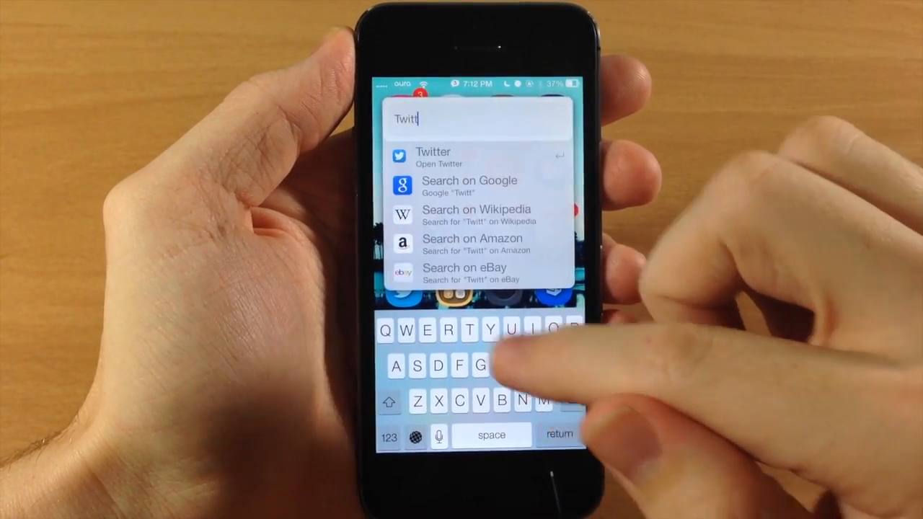
text(er)
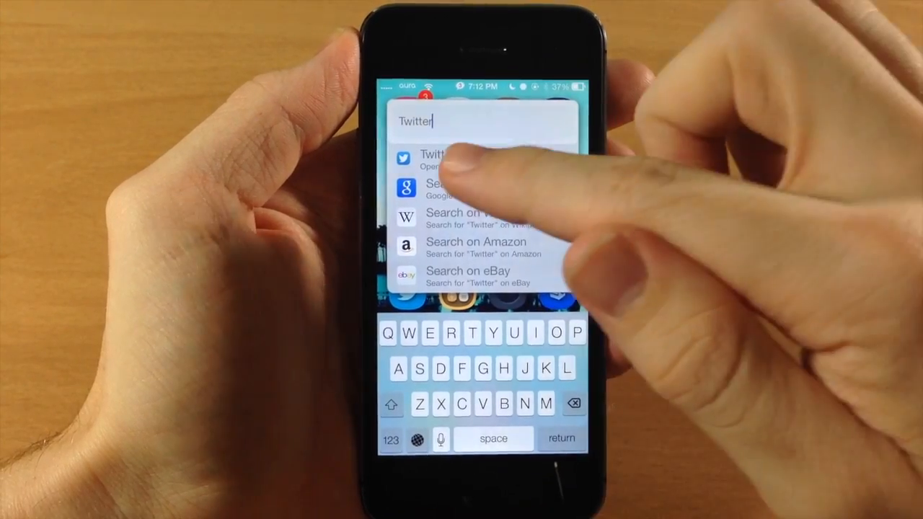
click(433, 157)
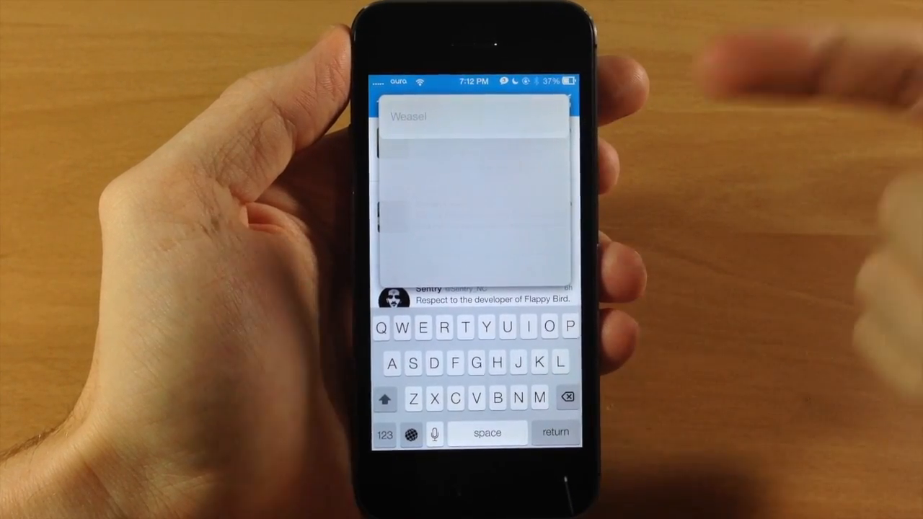
Step: Search 'Royal' in Weasel over Twitter to see app and contact suggestions
text(R)
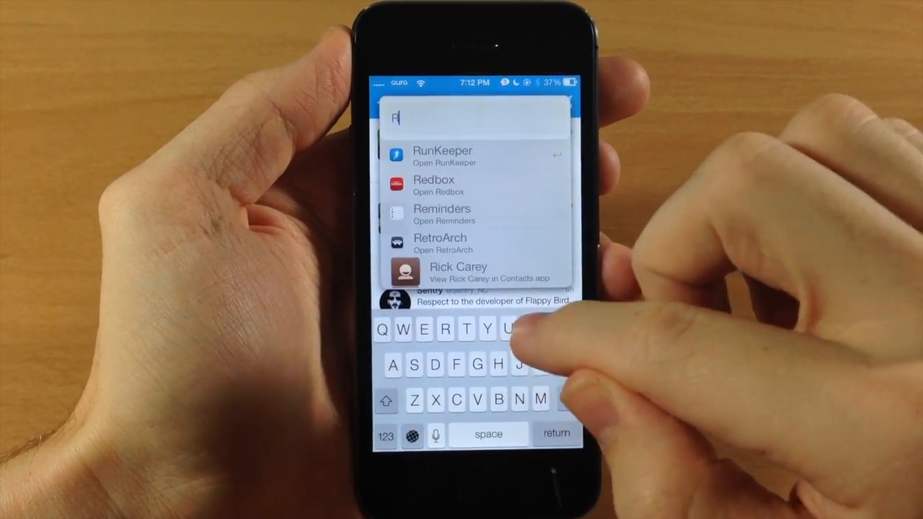
text(oyal)
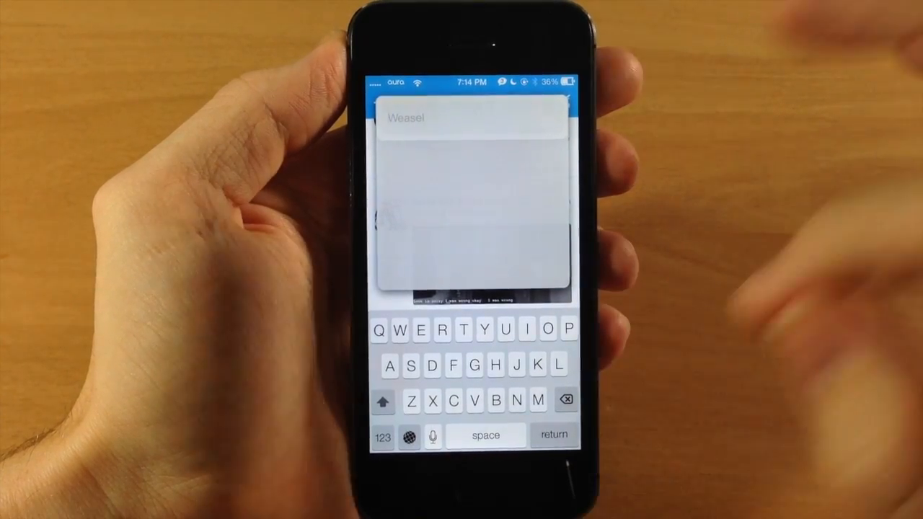
Step: Search 'Define weasel' in Weasel and look it up in Dictionary
text(Defi)
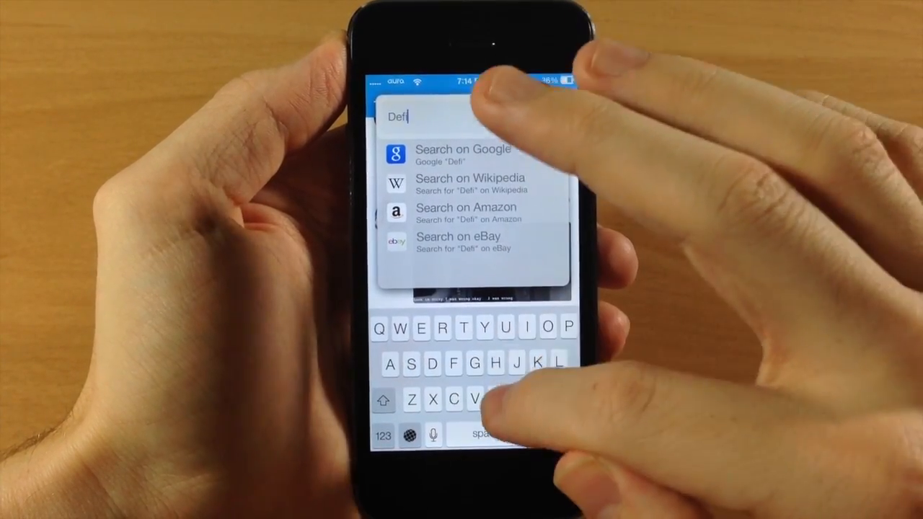
text(ne weasel)
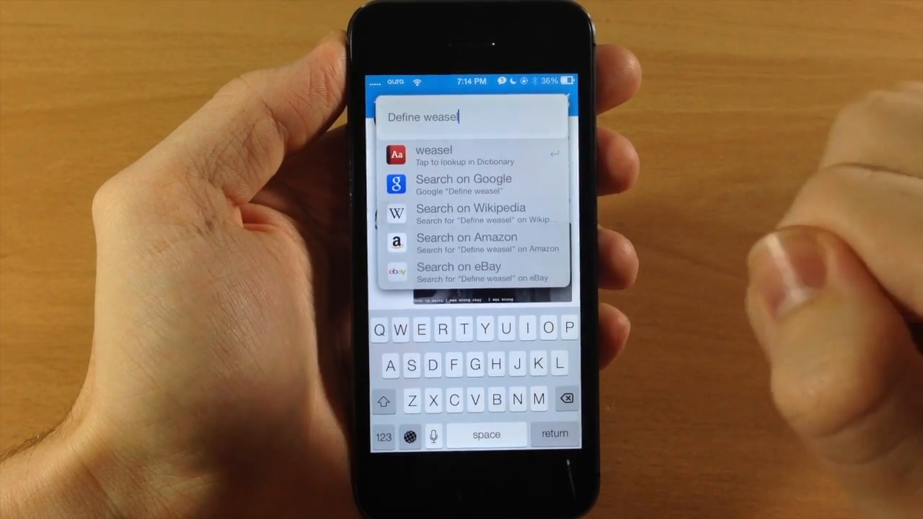
click(433, 156)
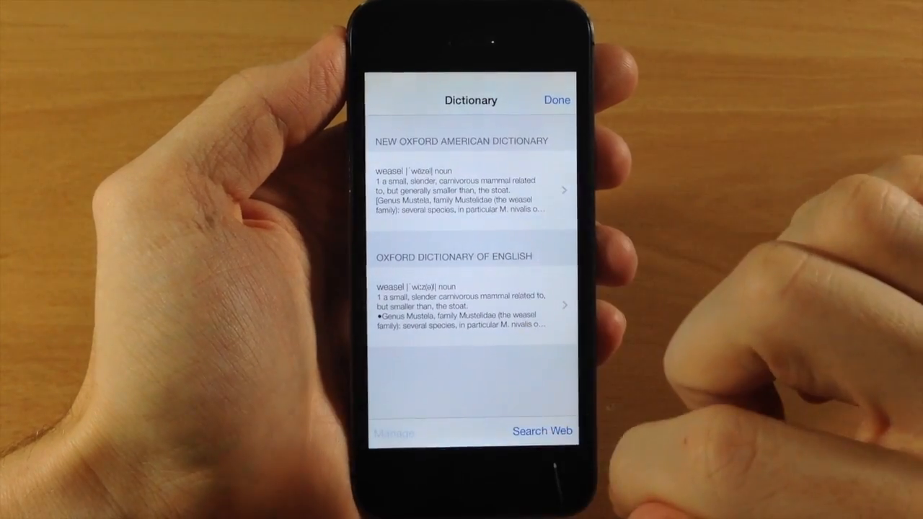
Step: View the Oxford dictionary entries for weasel as a noun
click(392, 432)
text(Sqrt(88)
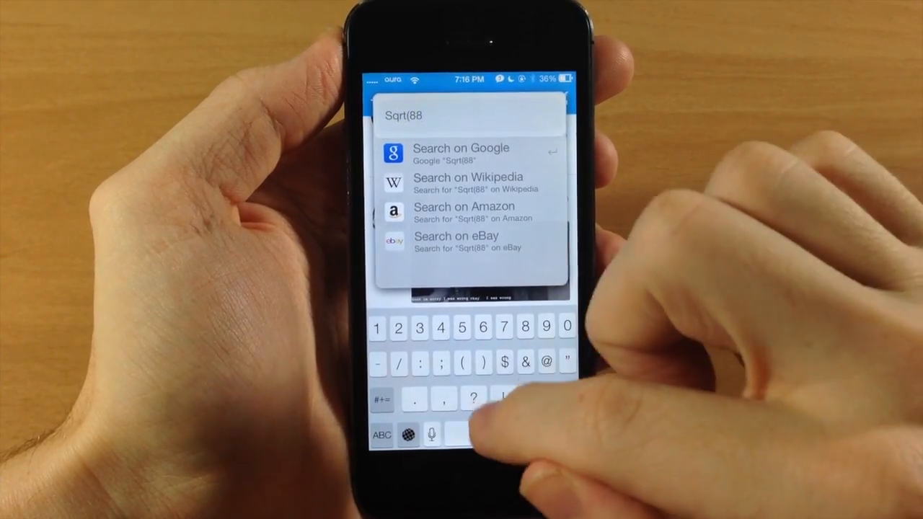
Step: Complete 'Sqrt(88)' in Weasel to get the result 9.380831519646859
text())
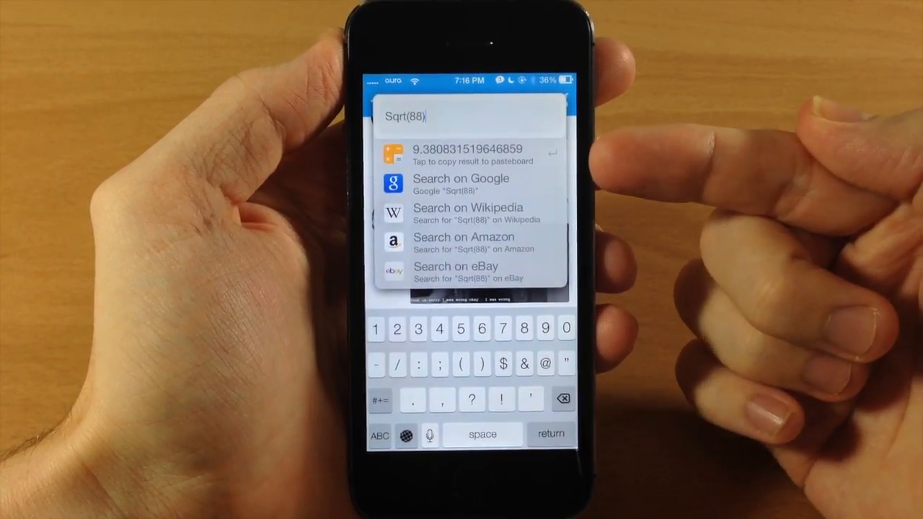